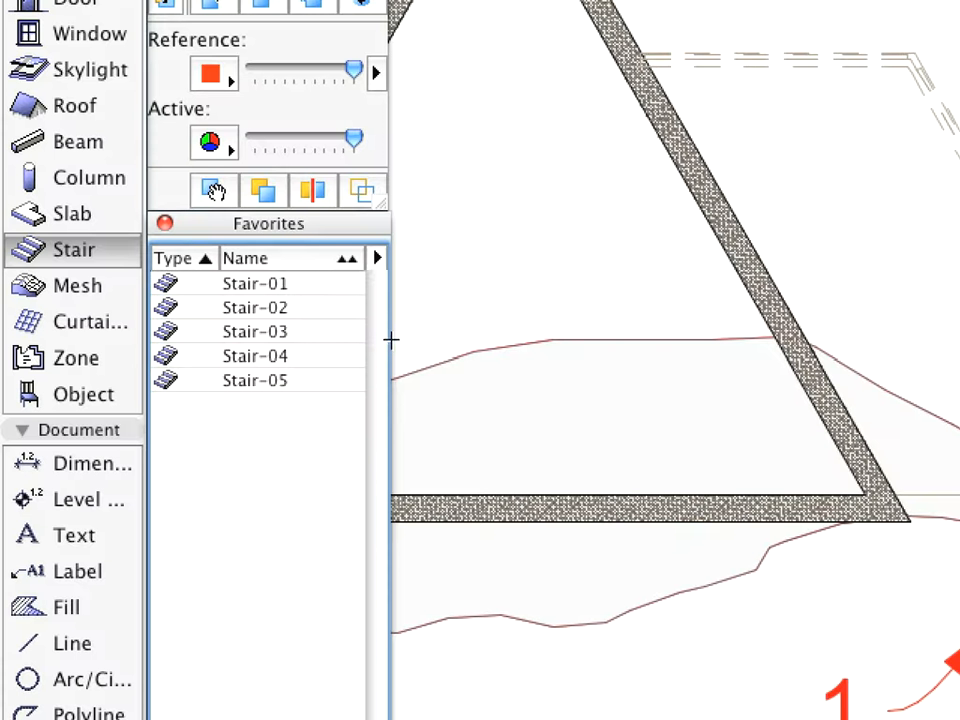
- Activate the Stair tool so a straight stair is the current default
left_click(254, 284)
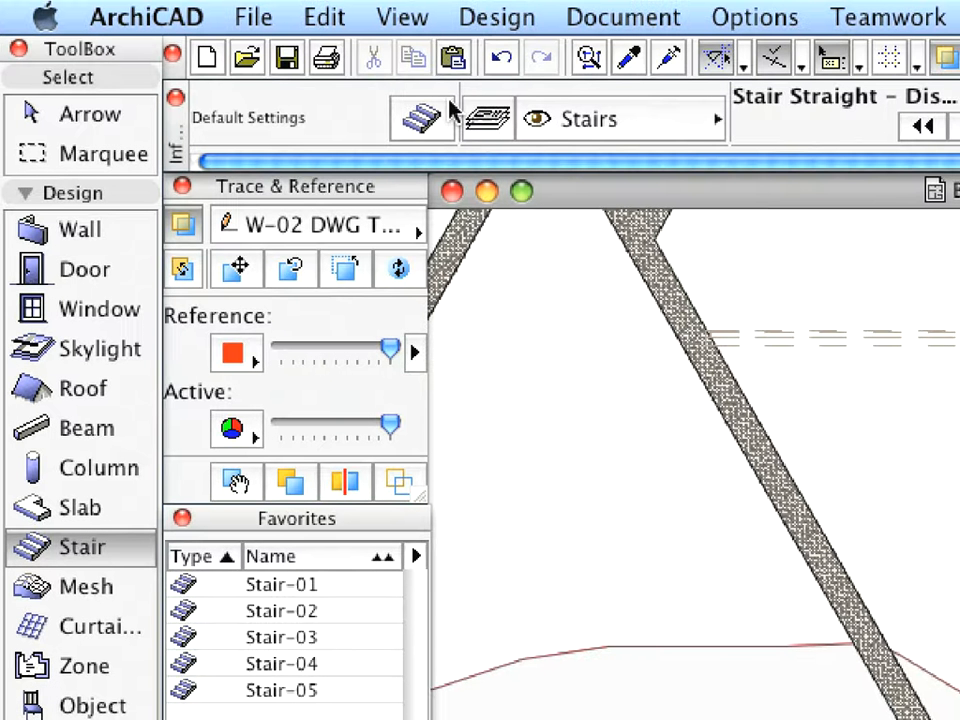
mouse_move(422, 116)
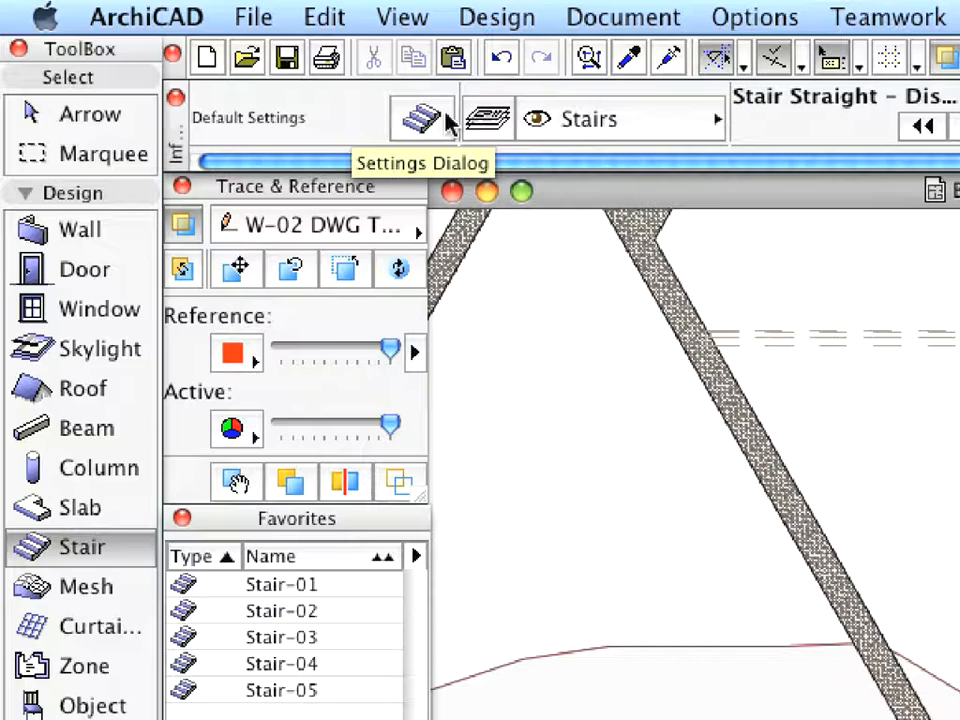
- Review the straight stair's parameters: Tread and Riser Sizes (four risers) and 2D Detail Level
left_click(424, 116)
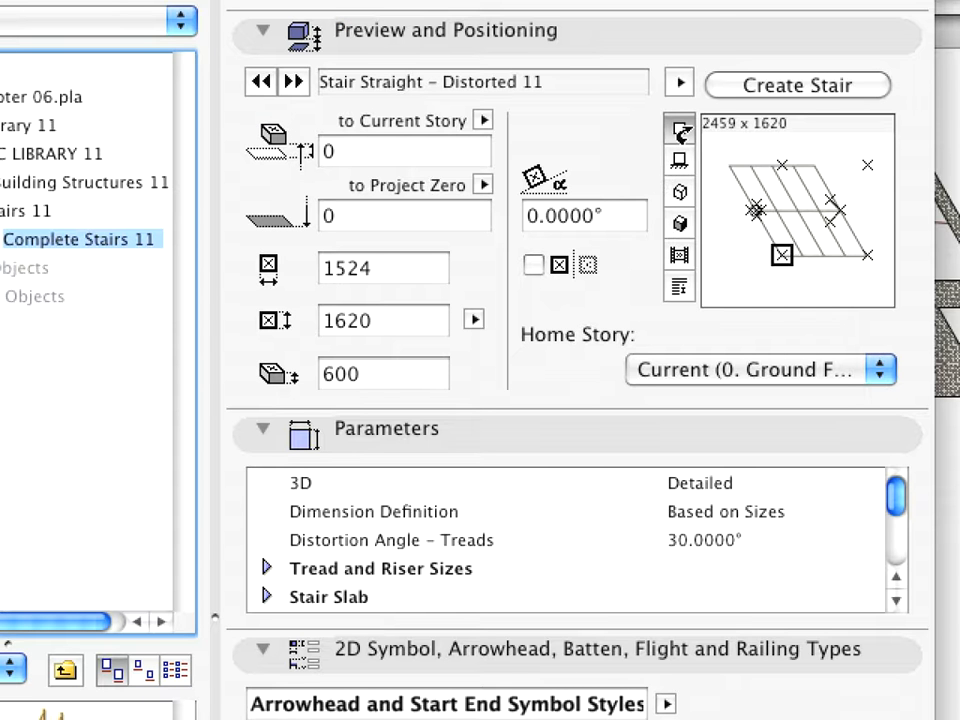
mouse_move(680, 128)
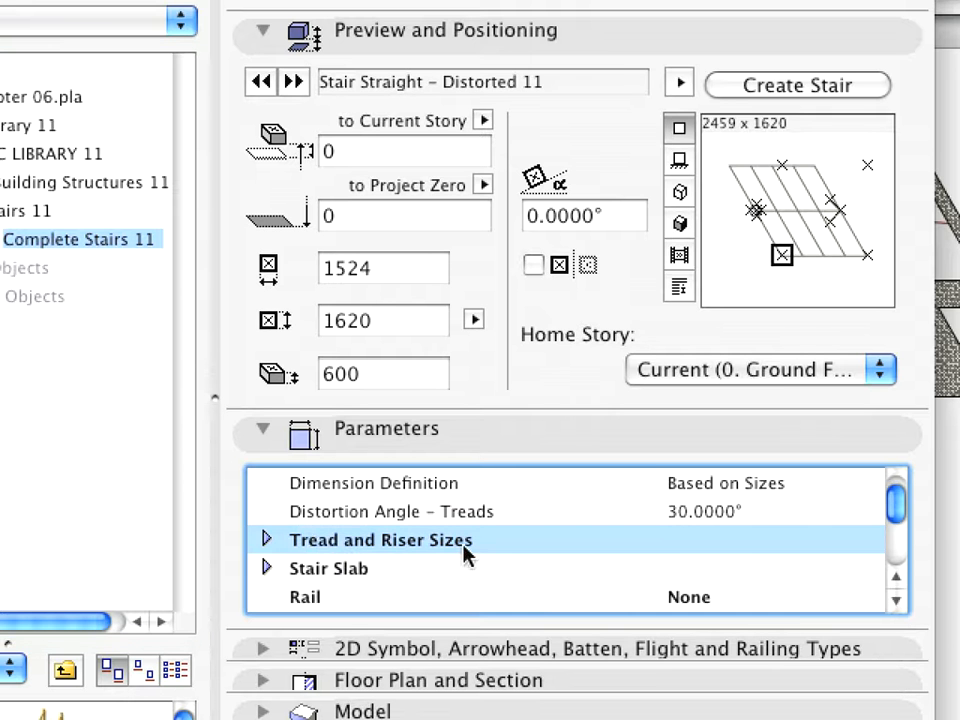
left_click(268, 540)
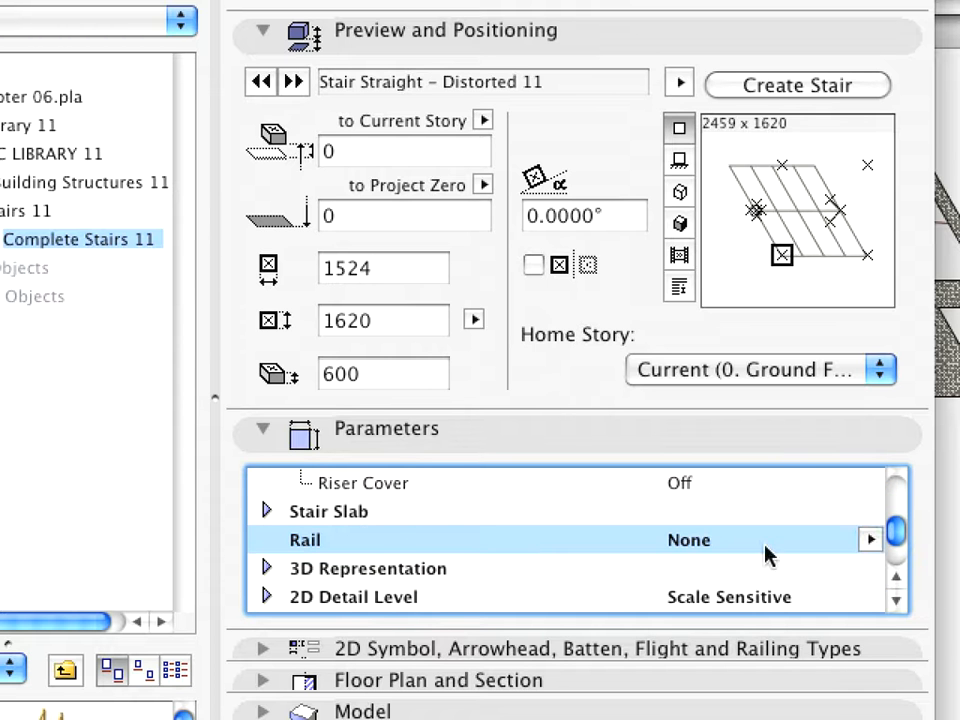
mouse_move(830, 578)
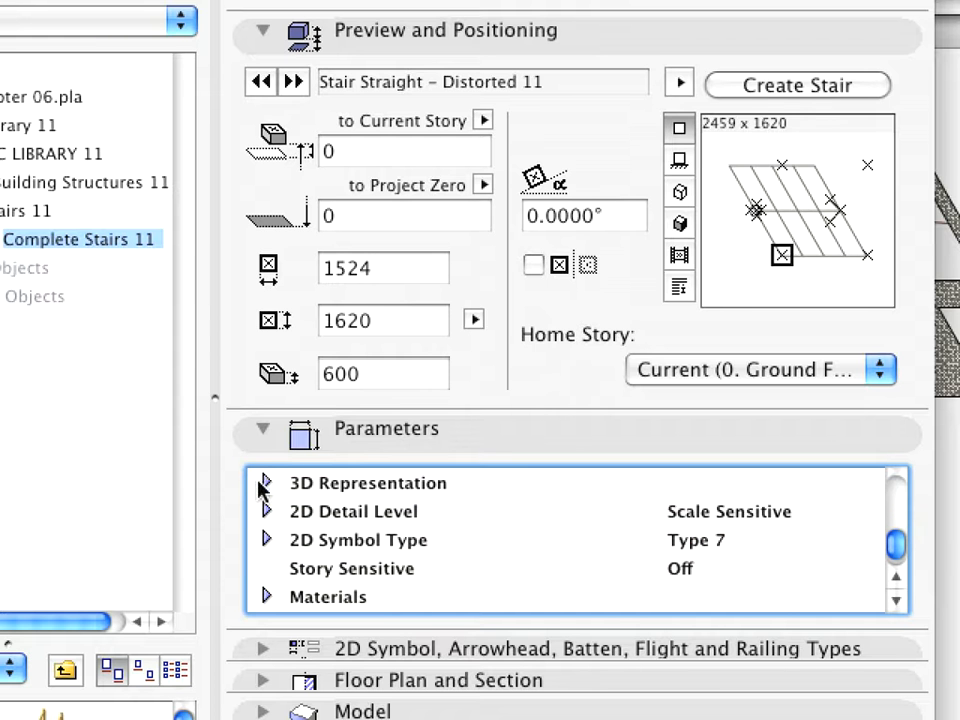
left_click(268, 482)
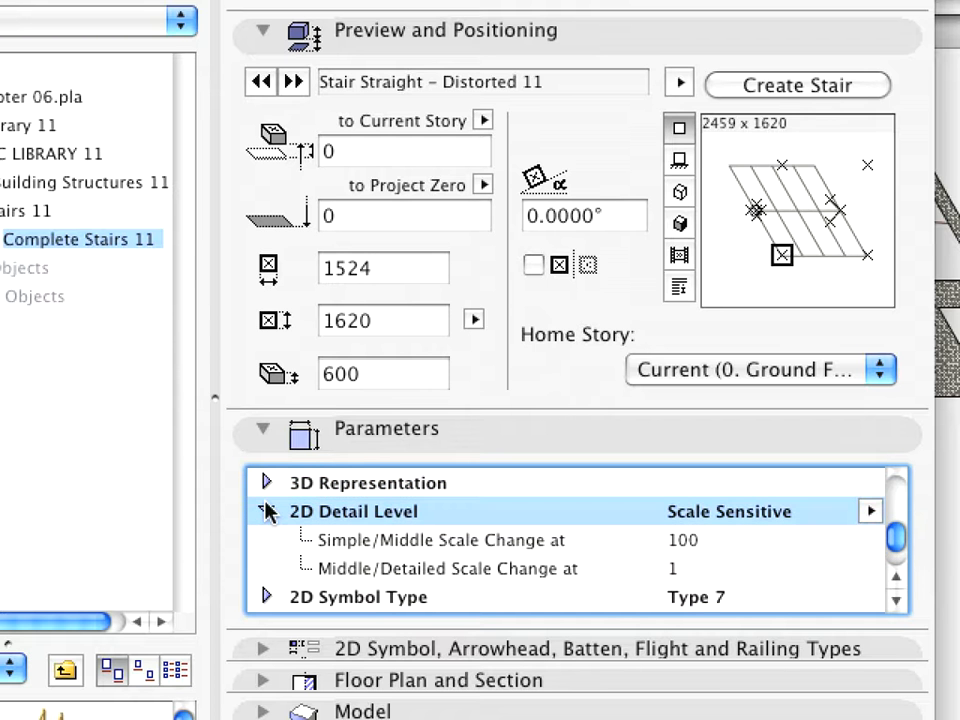
left_click(868, 512)
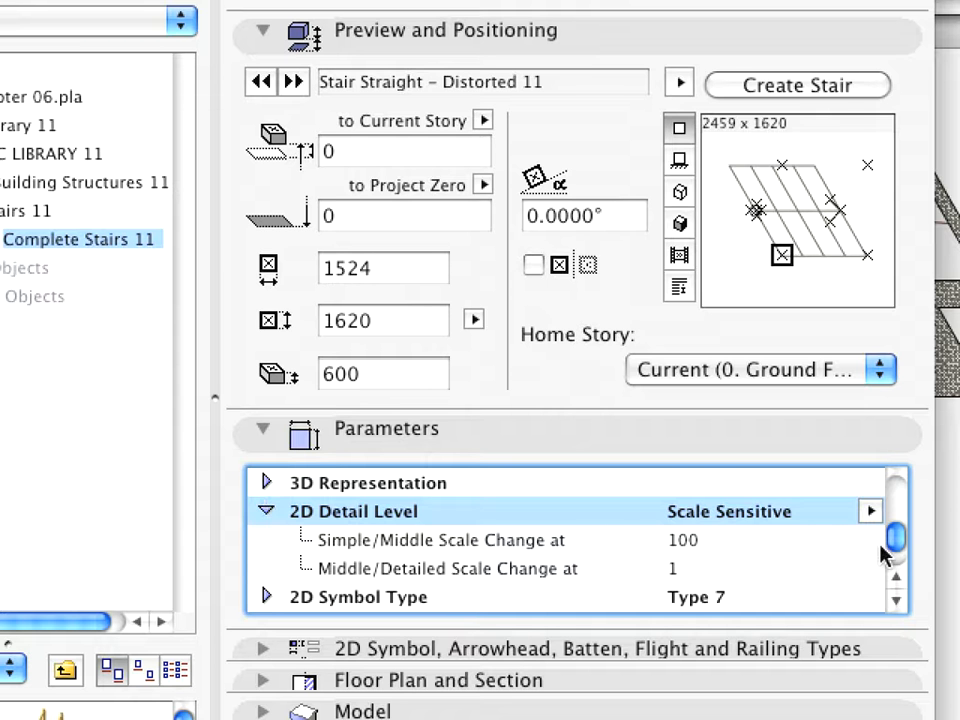
scroll("down", 3)
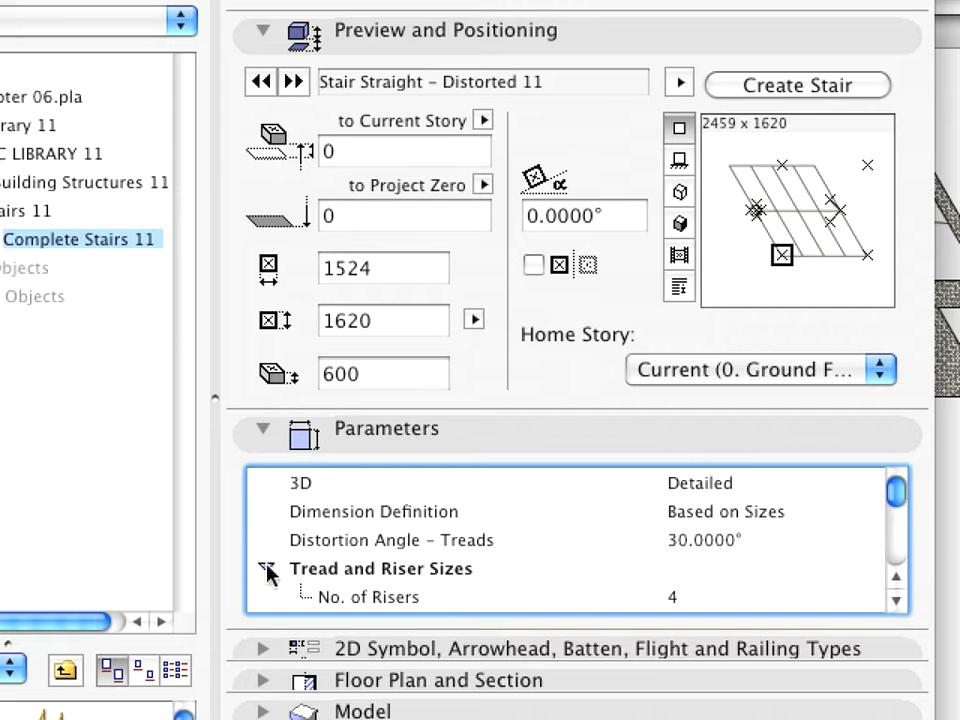
- Set the stair's tread distortion angle to 0° and confirm the settings
left_click(268, 568)
type("0.0000")
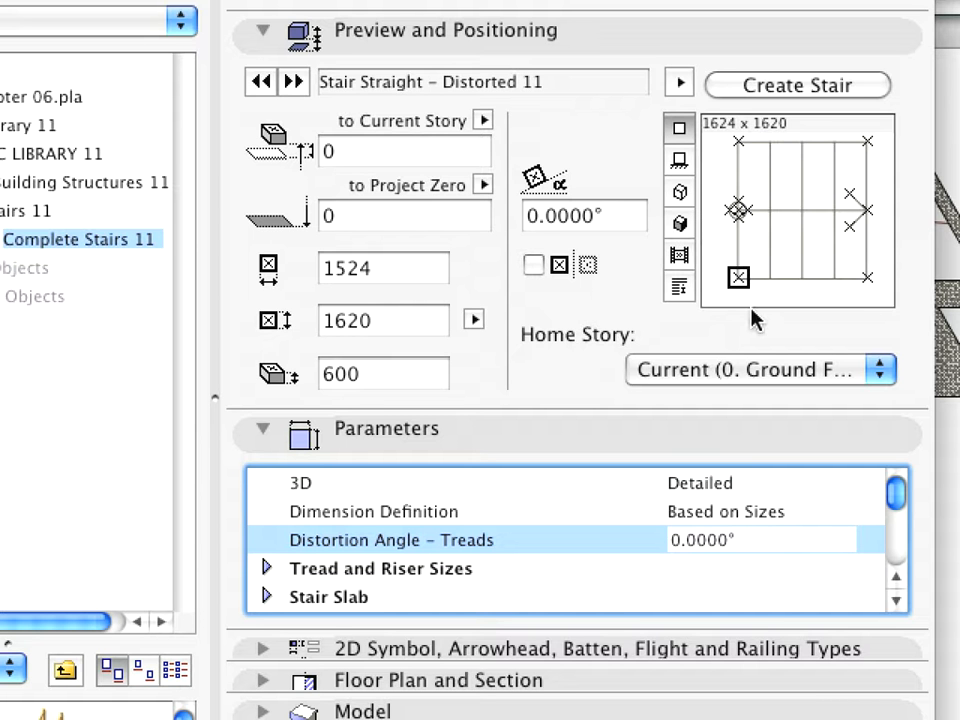
left_click(760, 540)
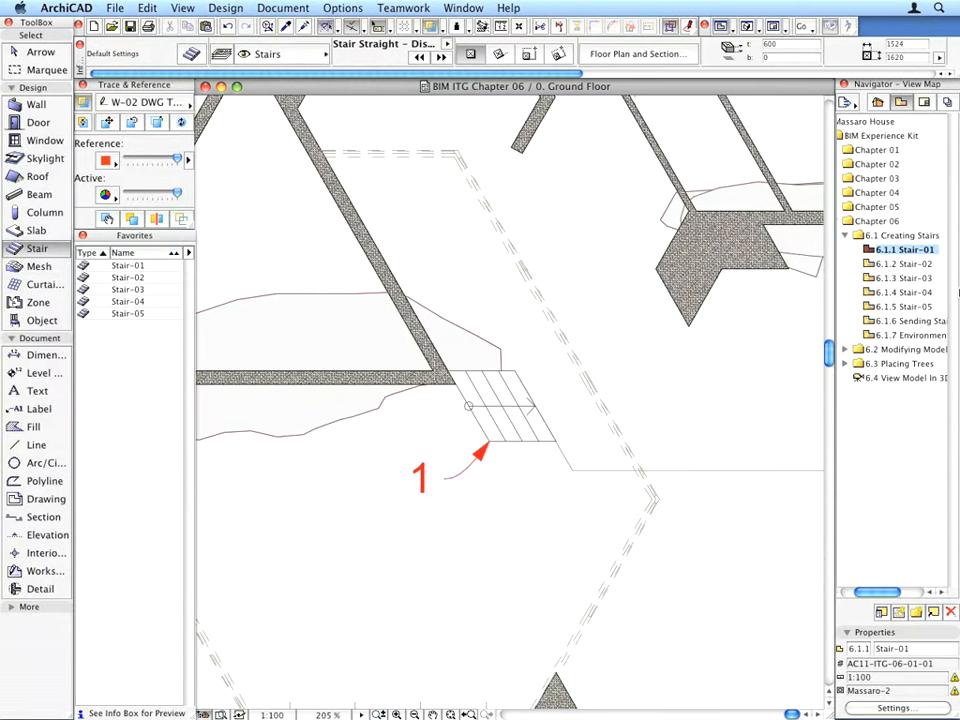
- Place straight stairs at the next marked spot and at the spot marked 4
left_click(904, 264)
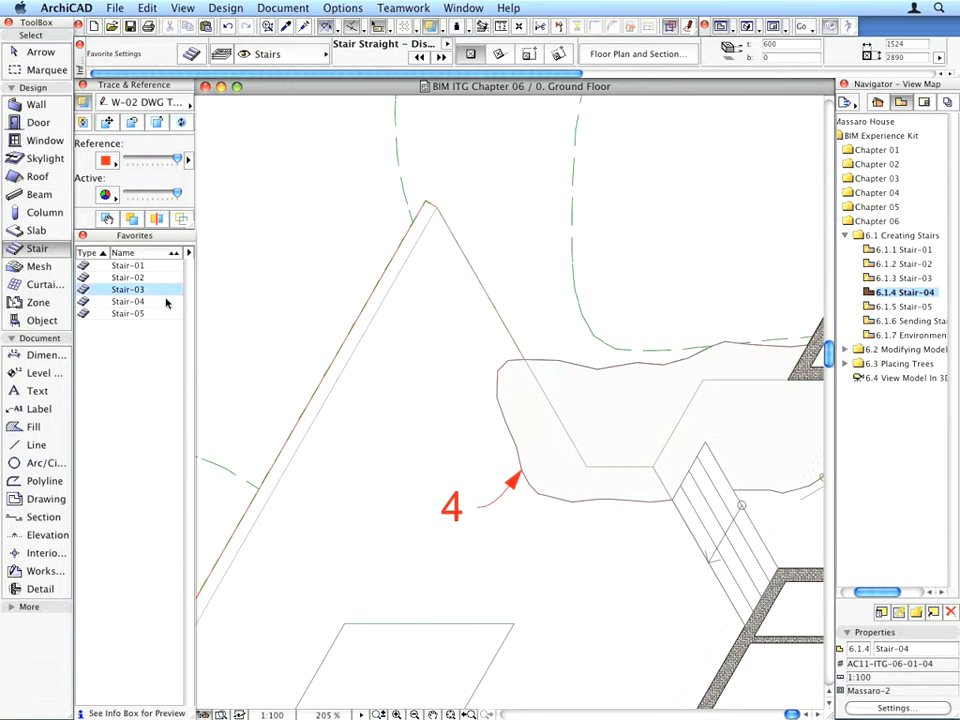
left_click(128, 300)
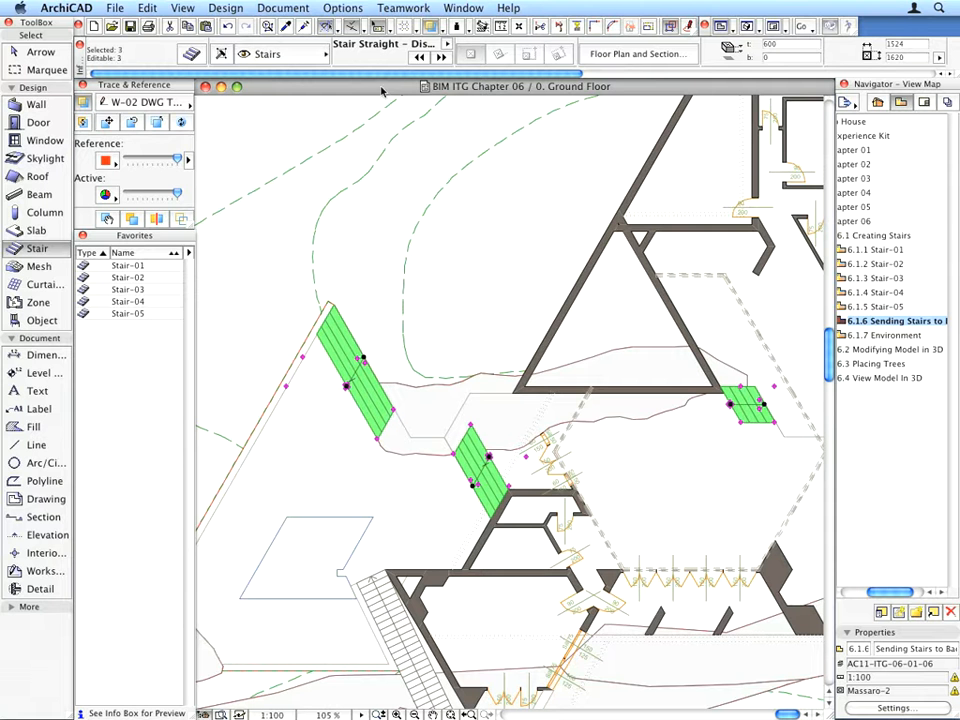
- Send the three selected stairs to the back of the display order, then deselect
left_click(148, 8)
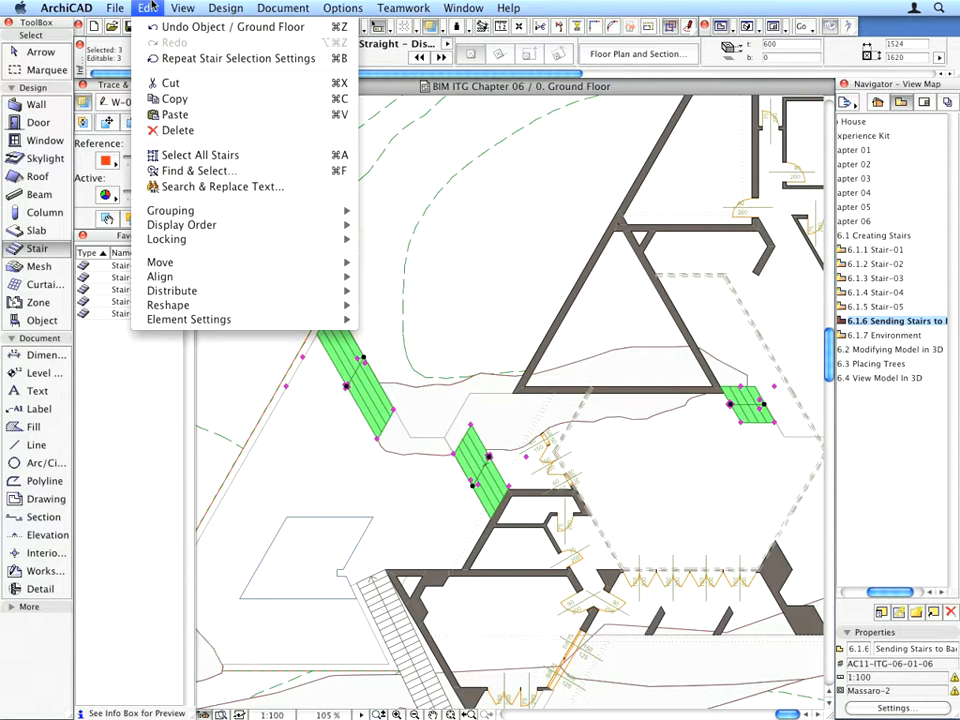
mouse_move(180, 224)
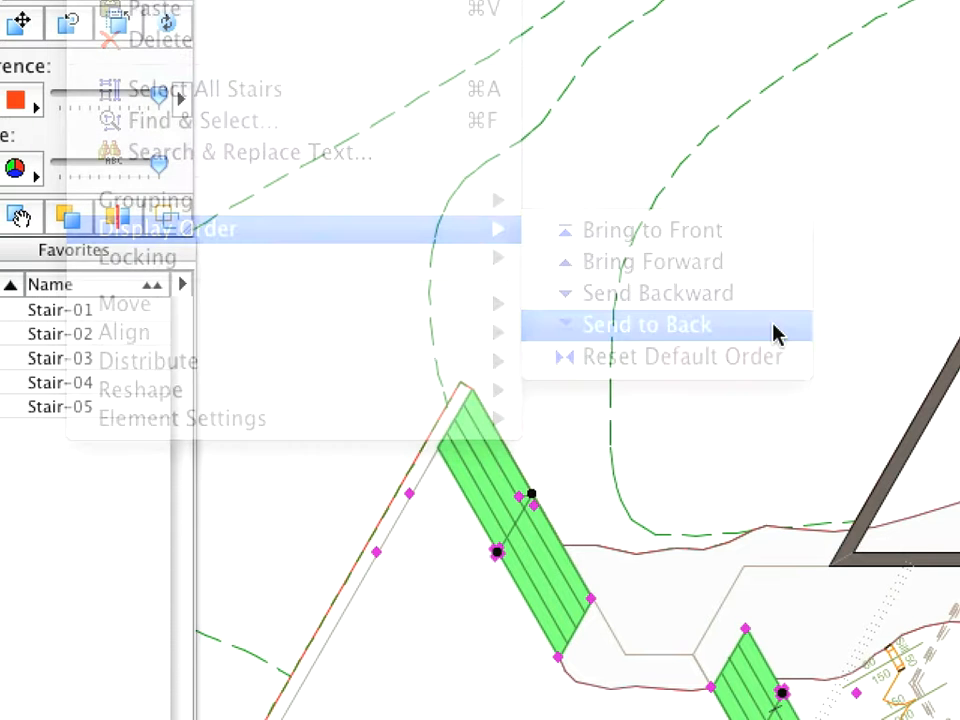
left_click(646, 324)
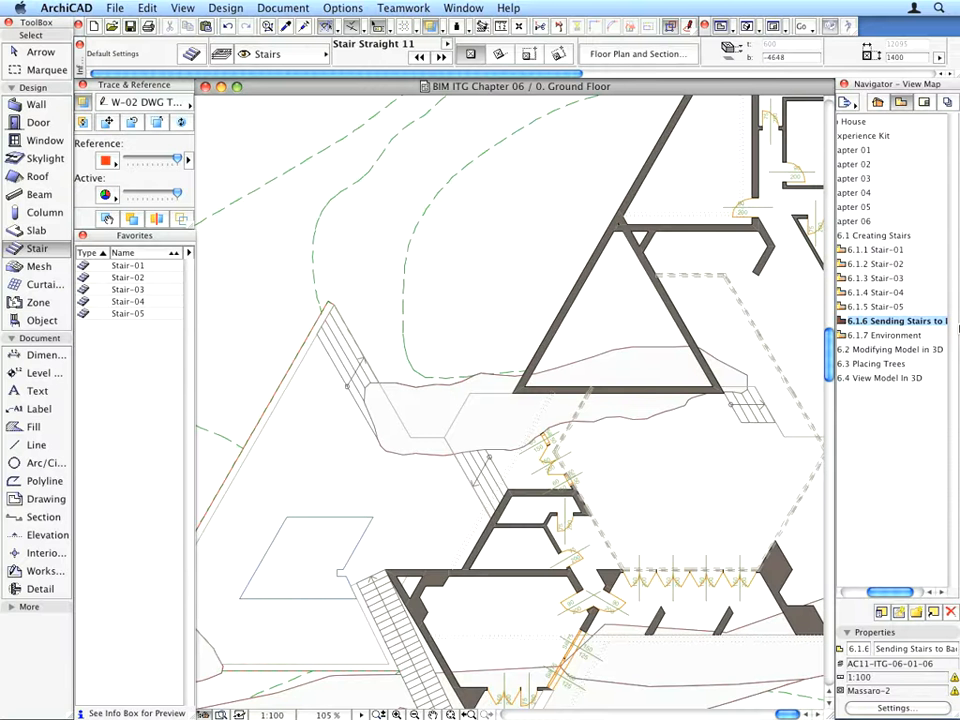
left_click(890, 320)
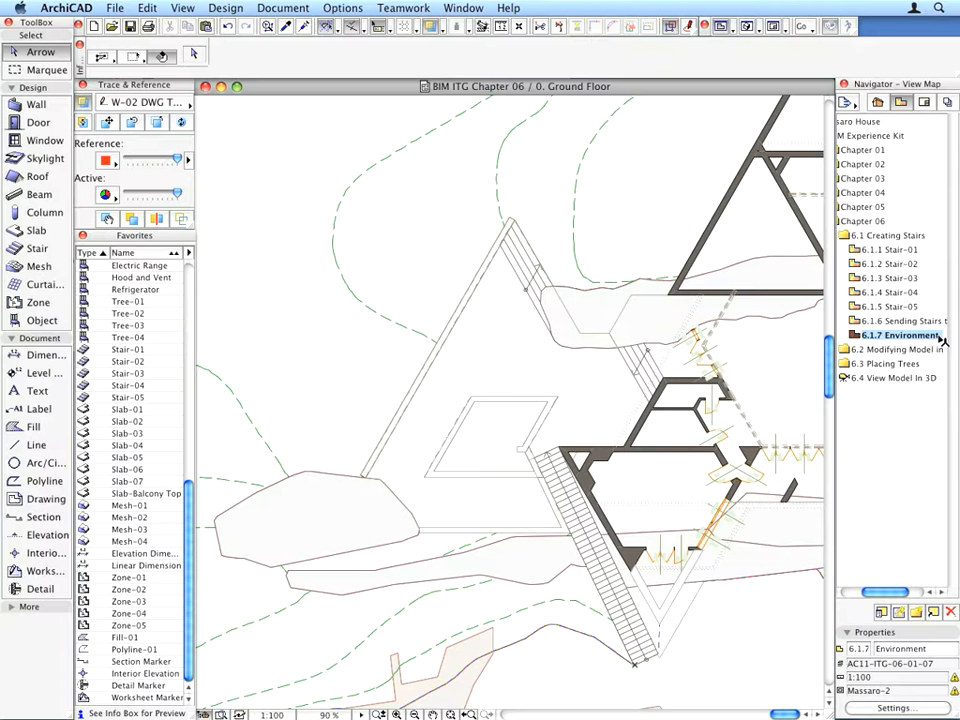
mouse_move(436, 364)
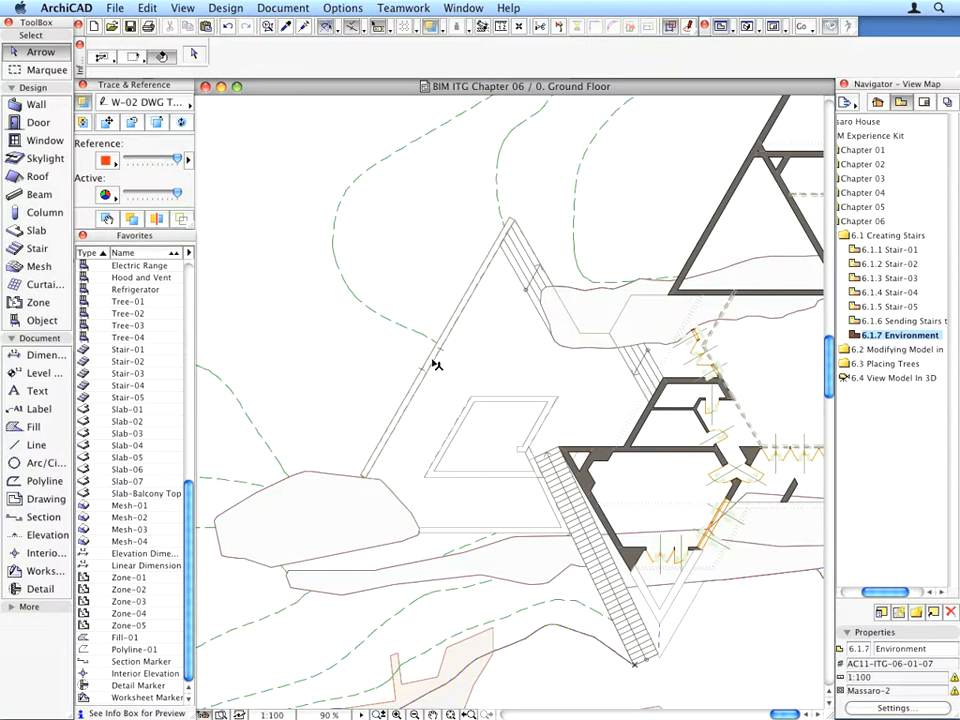
- Select the long environment wall element on the Environment view plan
left_click(436, 364)
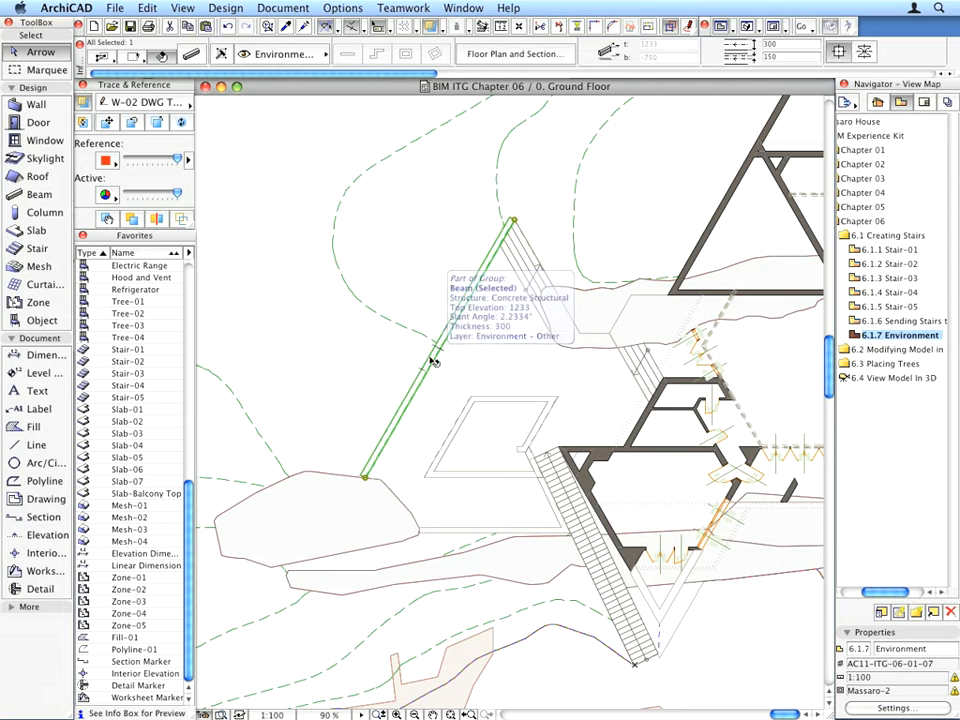